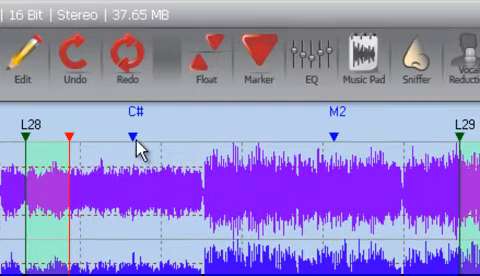
mouse_move(330, 145)
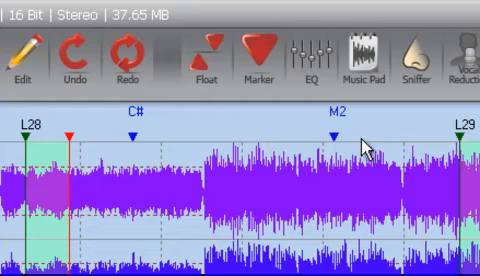
mouse_move(193, 150)
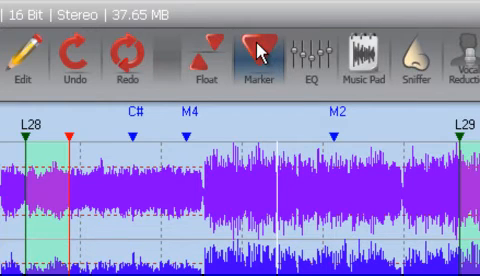
- Insert a new marker above the waveform between M4 and M2 from the toolbar
left_click(257, 53)
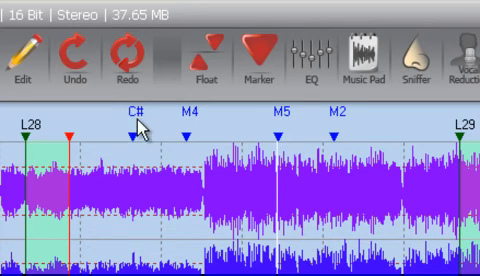
mouse_move(186, 143)
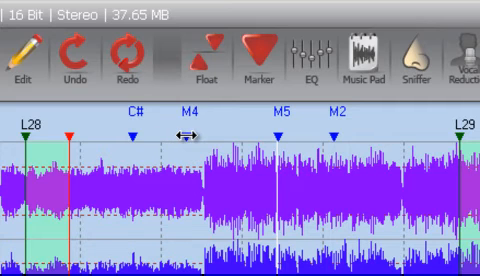
- Delete marker M4 through its right-click menu
right_click(185, 133)
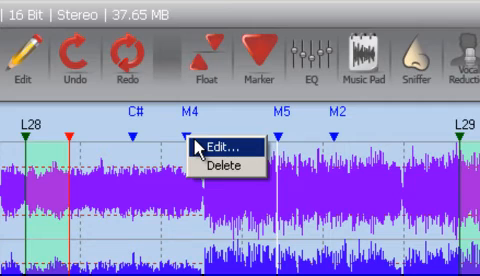
mouse_move(215, 165)
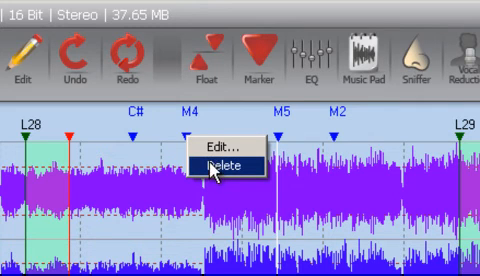
left_click(222, 163)
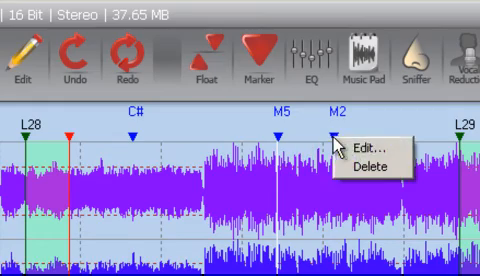
- Change marker M2's label to 'start' in the marker editor, keeping position 142.75
left_click(361, 151)
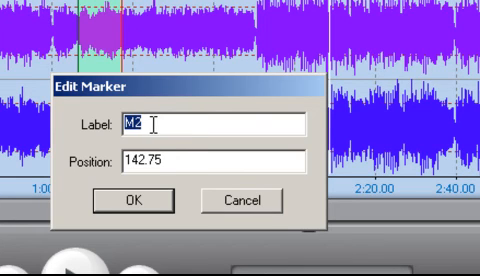
type("s")
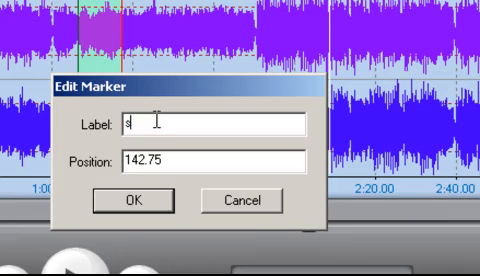
type("tart")
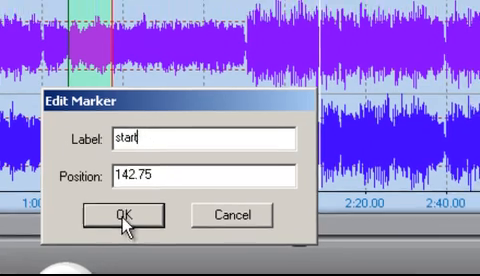